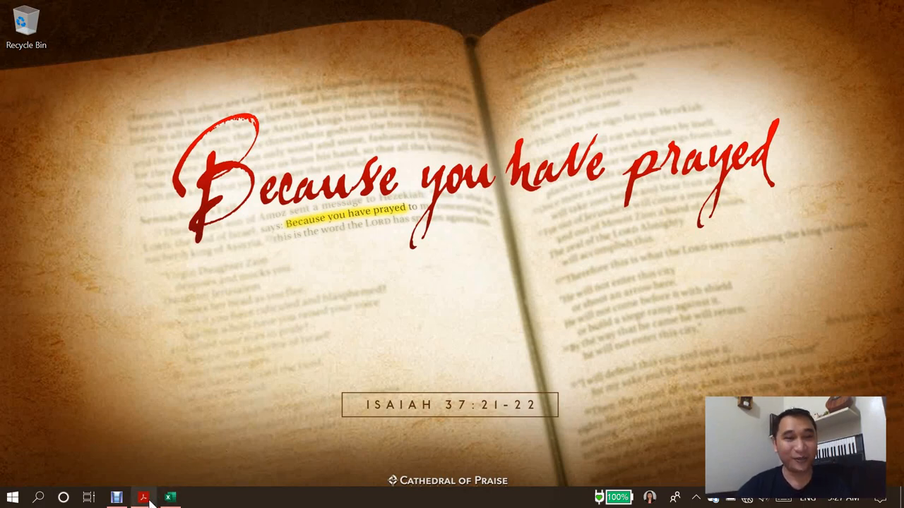
In Excel, check several pasted rows to confirm each whole row sits in one cell of column A
left_click(144, 498)
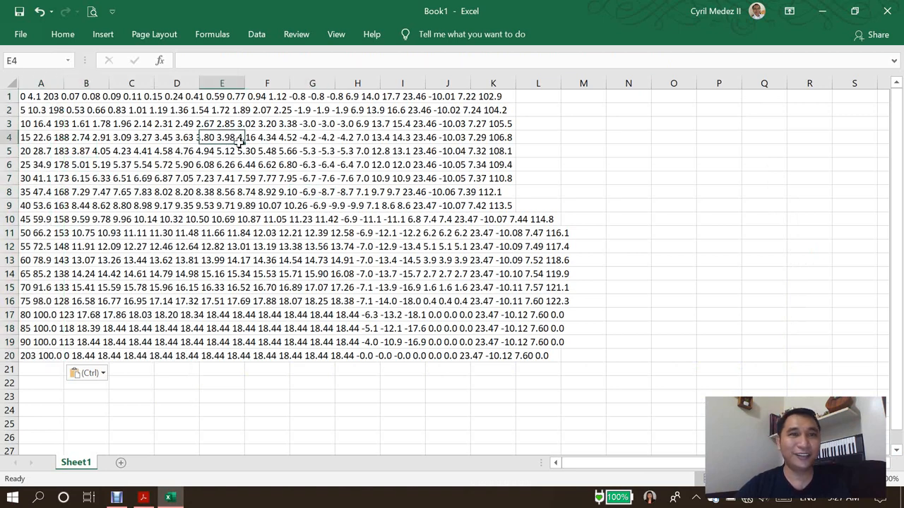
left_click(628, 219)
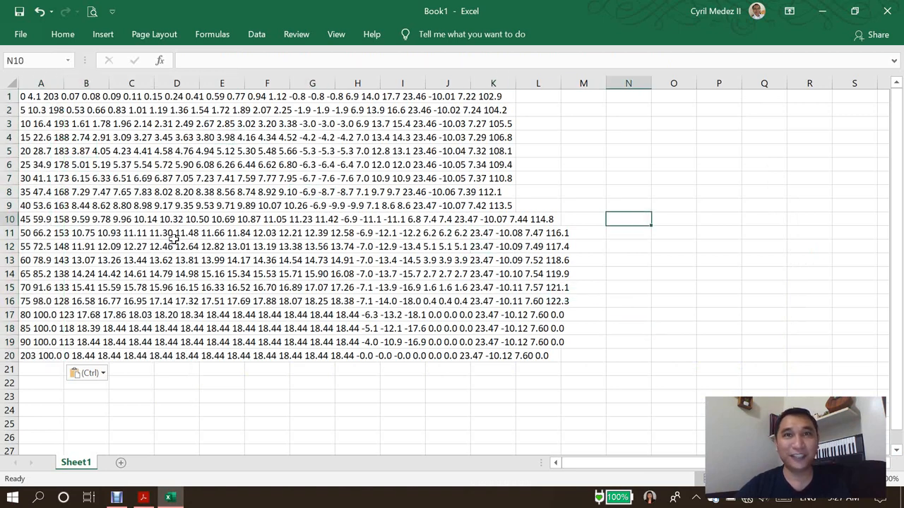
left_click(266, 219)
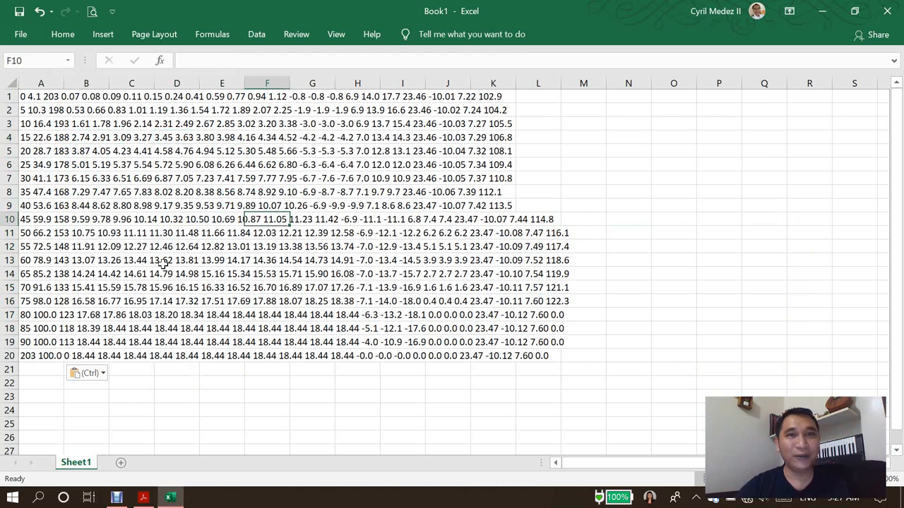
left_click(221, 260)
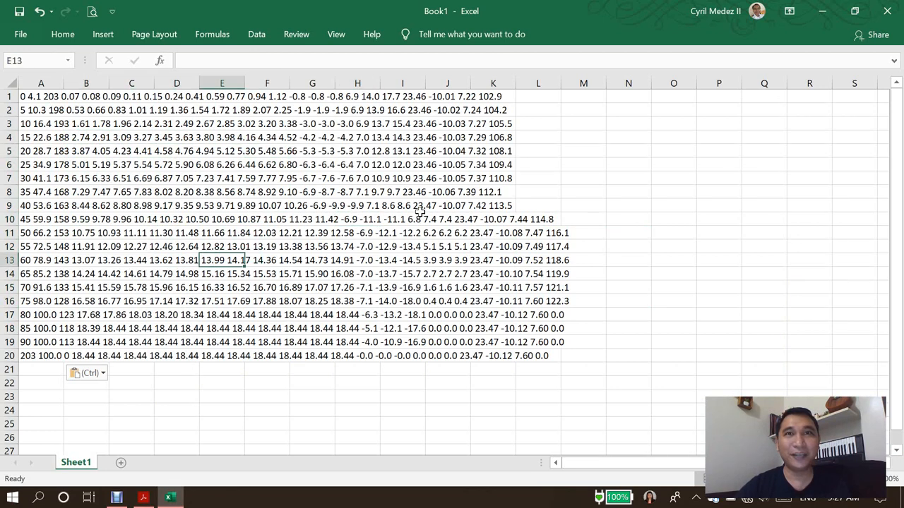
left_click(402, 206)
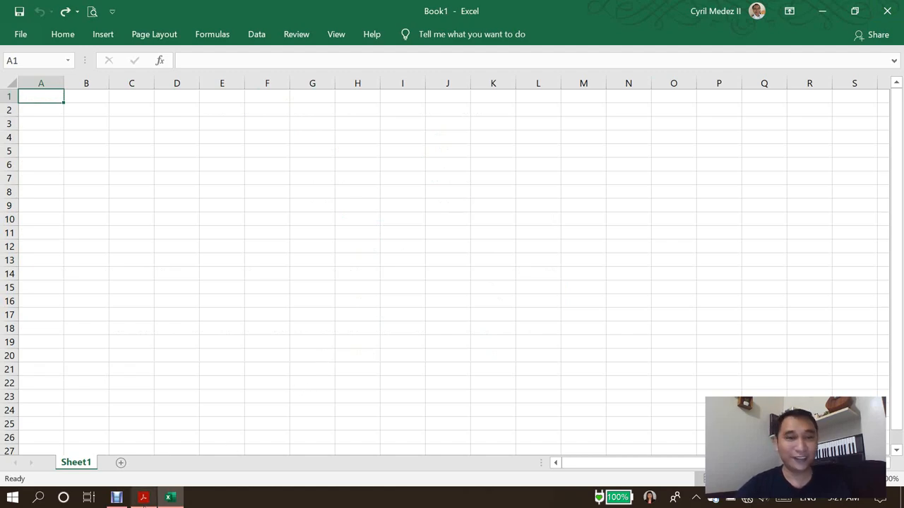
With the sounding table selected in Adobe Reader Touch, launch Word from the Start app list
left_click(143, 497)
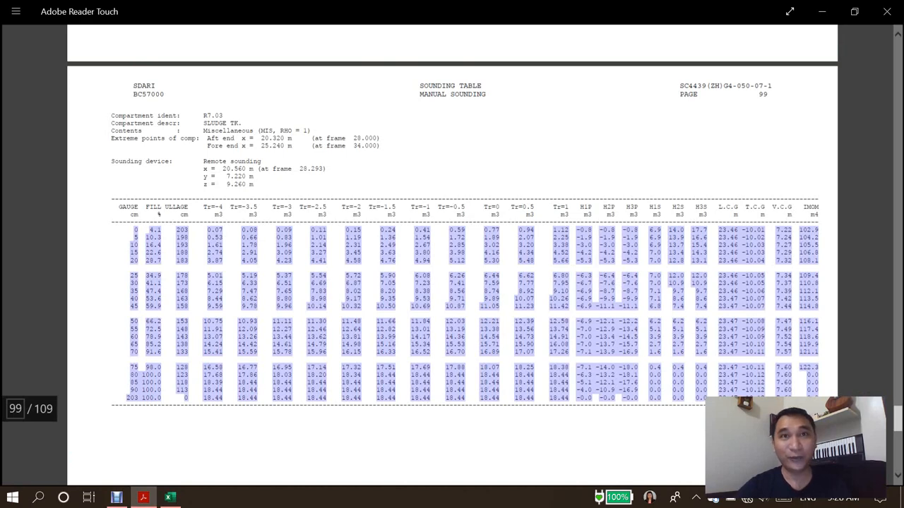
left_click(11, 497)
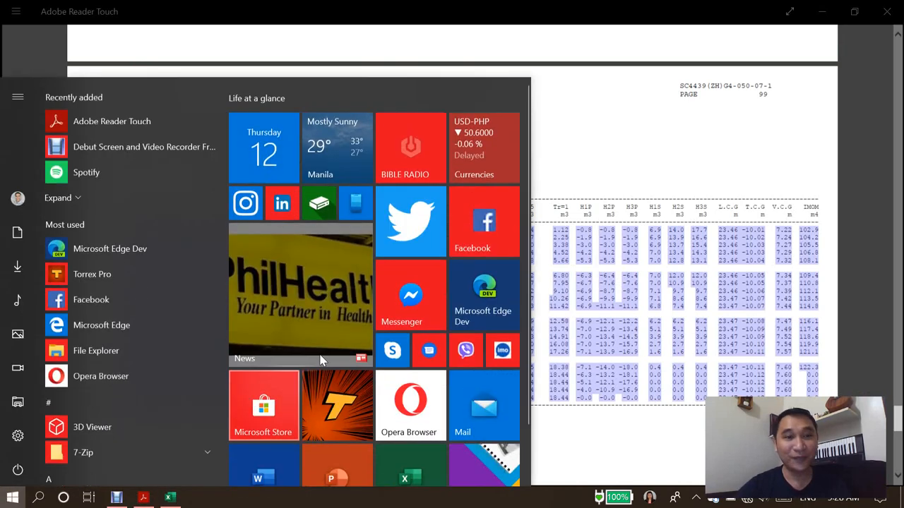
scroll("down", 3)
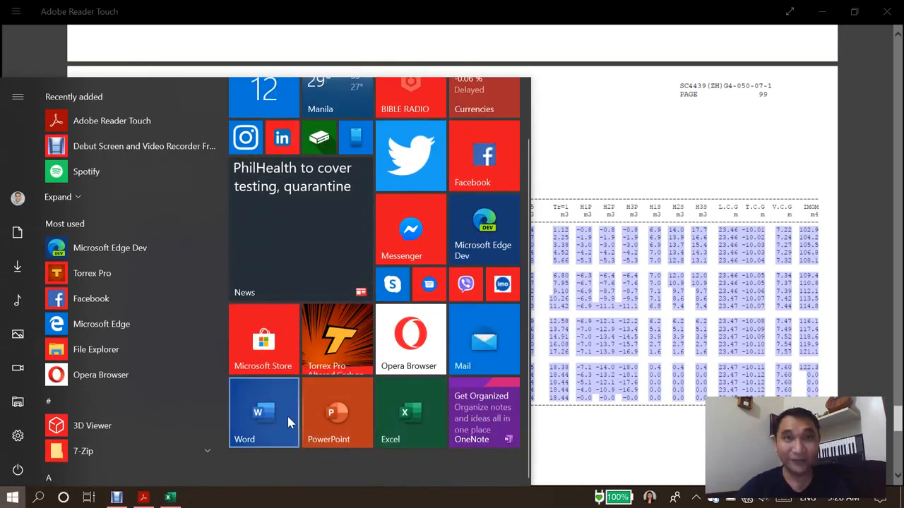
left_click(263, 411)
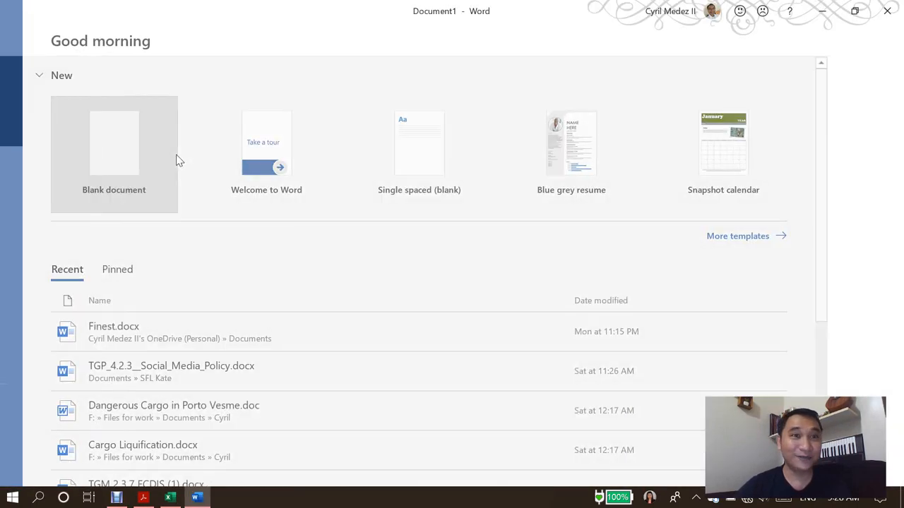
Start a blank document, set narrow margins and paste the sounding table rows as plain text
left_click(114, 142)
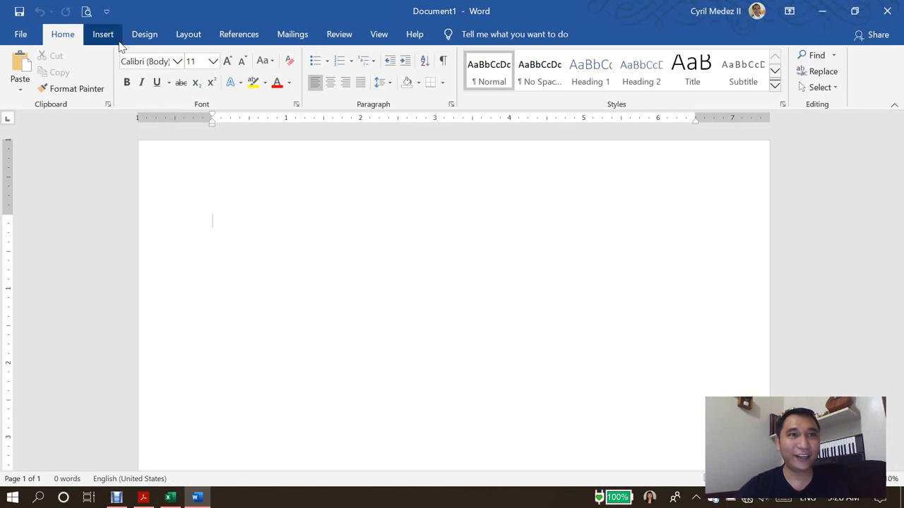
left_click(187, 34)
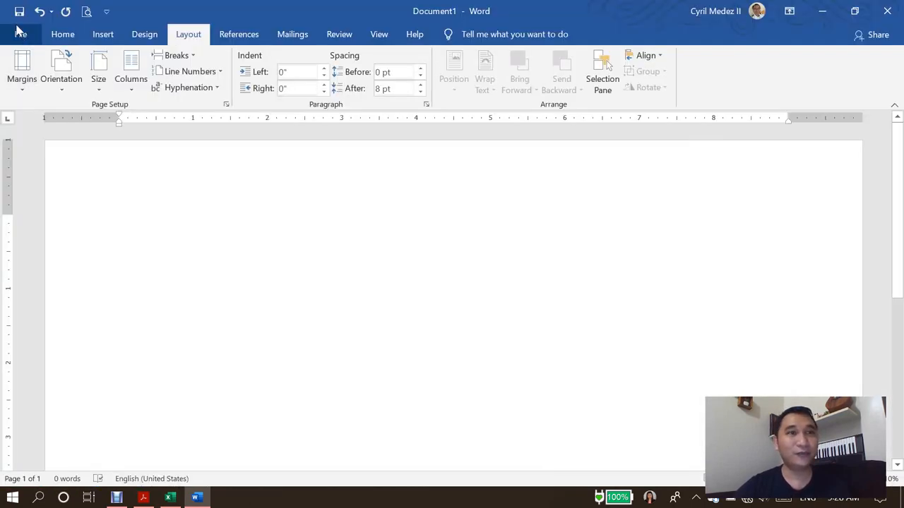
left_click(62, 34)
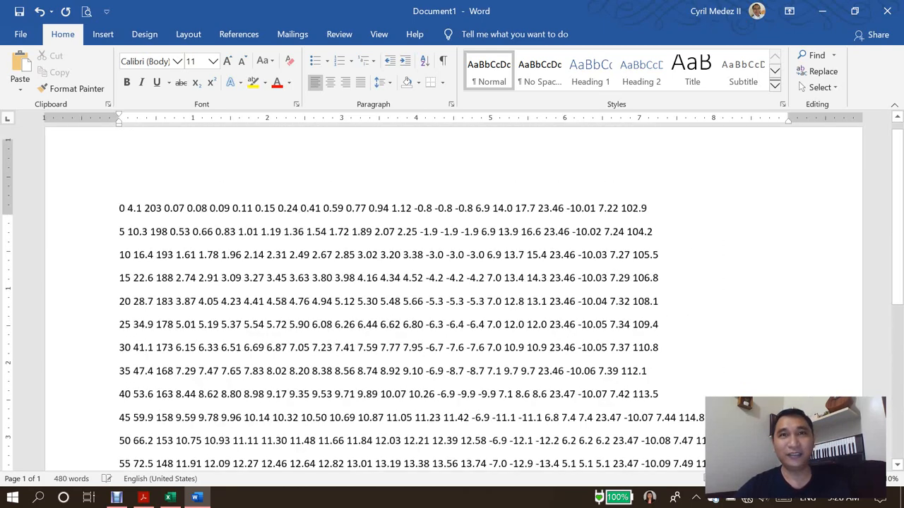
scroll("down", 3)
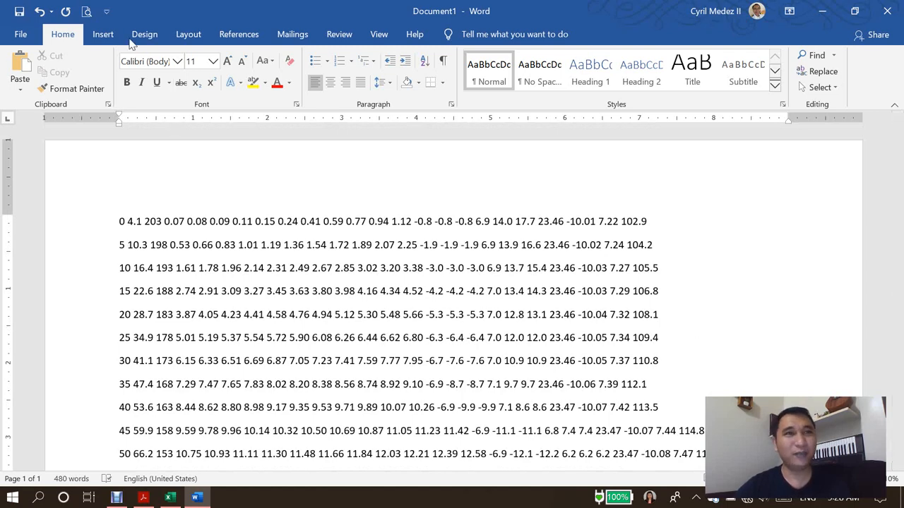
left_click(102, 34)
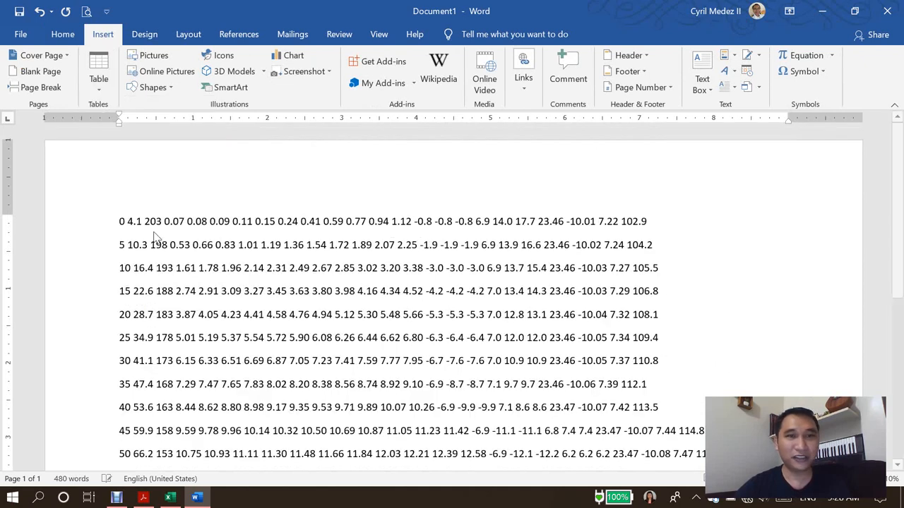
left_click(98, 64)
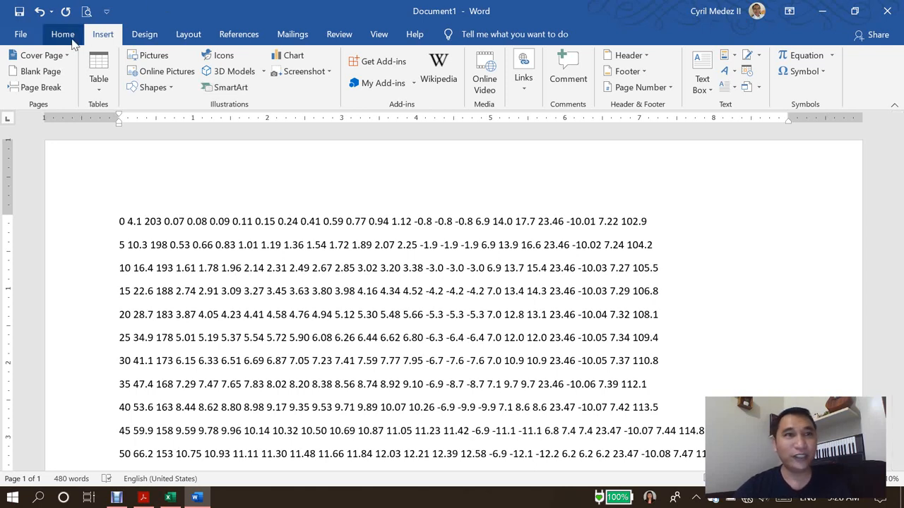
left_click(62, 33)
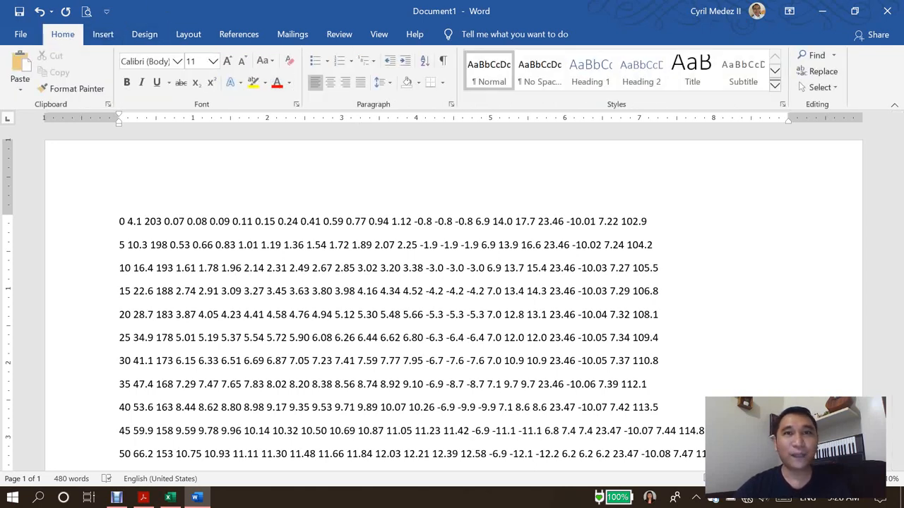
mouse_move(443, 61)
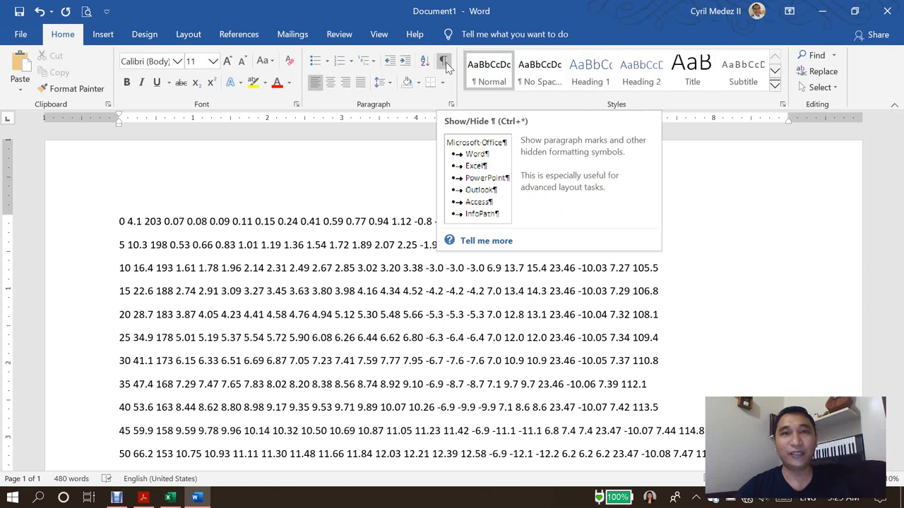
Turn on Show/Hide ¶ so space dots and one paragraph mark per row become visible
left_click(444, 63)
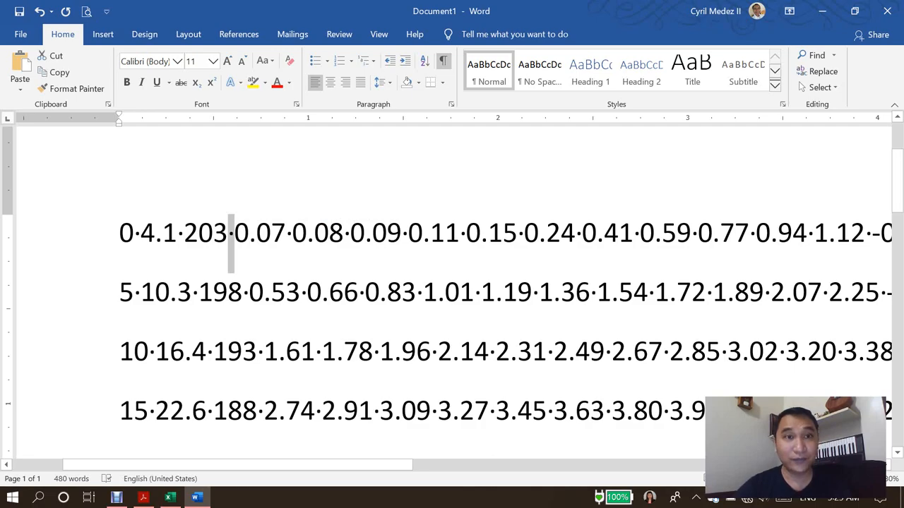
scroll("down", 3)
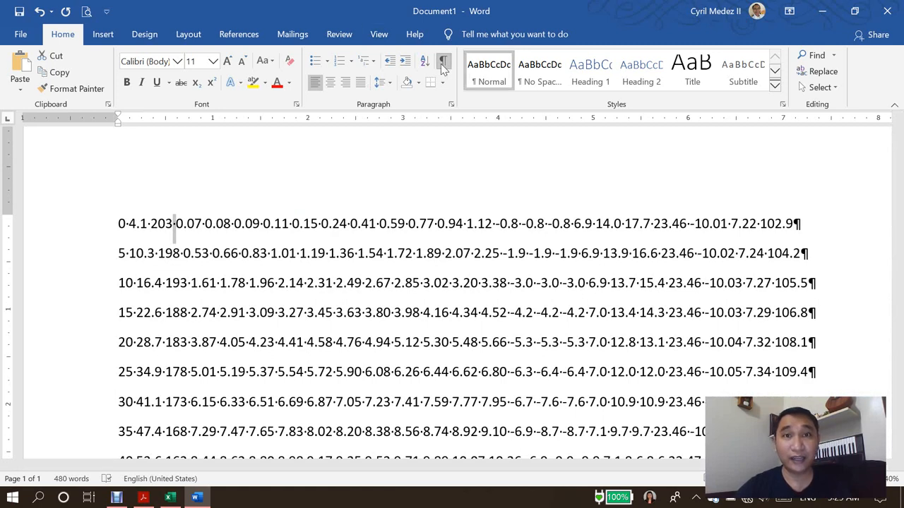
mouse_move(443, 63)
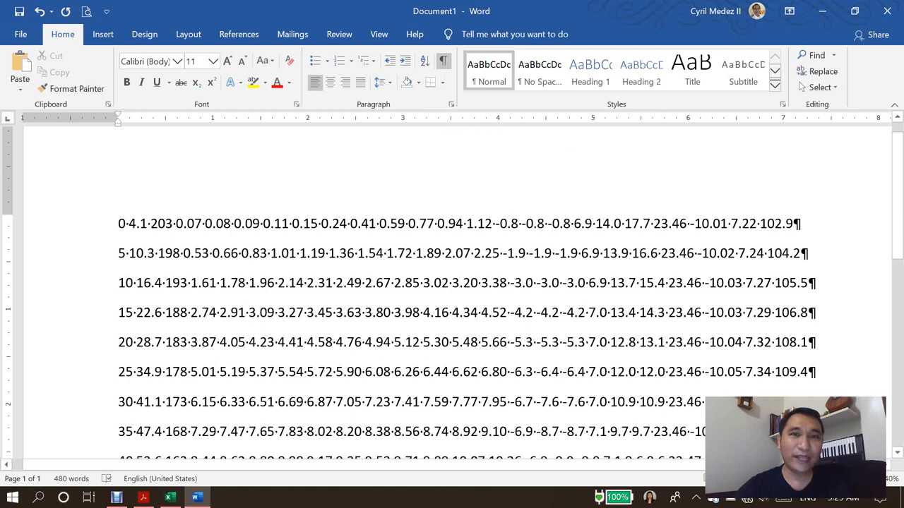
left_click(406, 224)
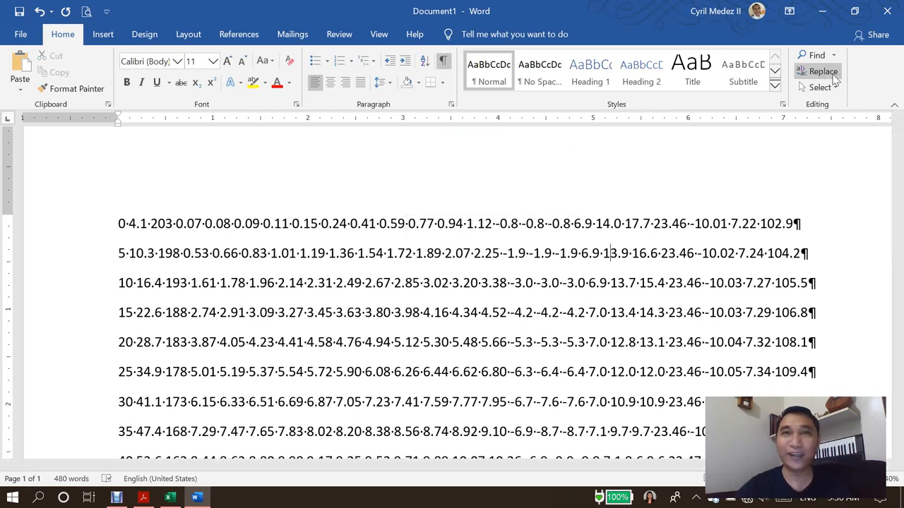
mouse_move(823, 71)
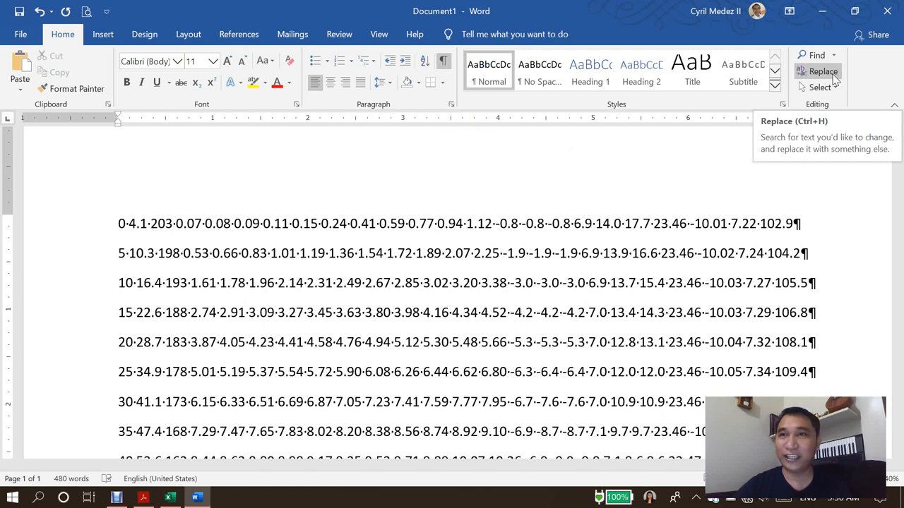
In Find and Replace, enter a space in Find what and ^t in Replace with
left_click(822, 70)
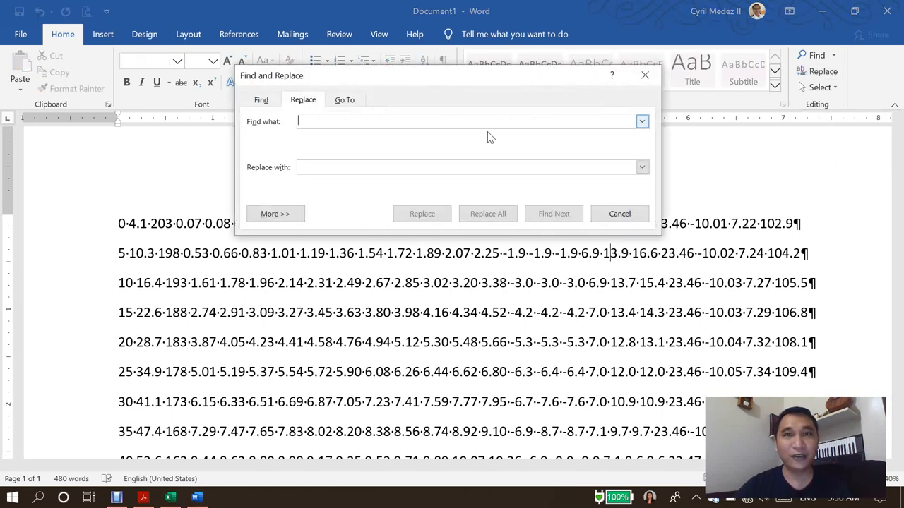
mouse_move(394, 111)
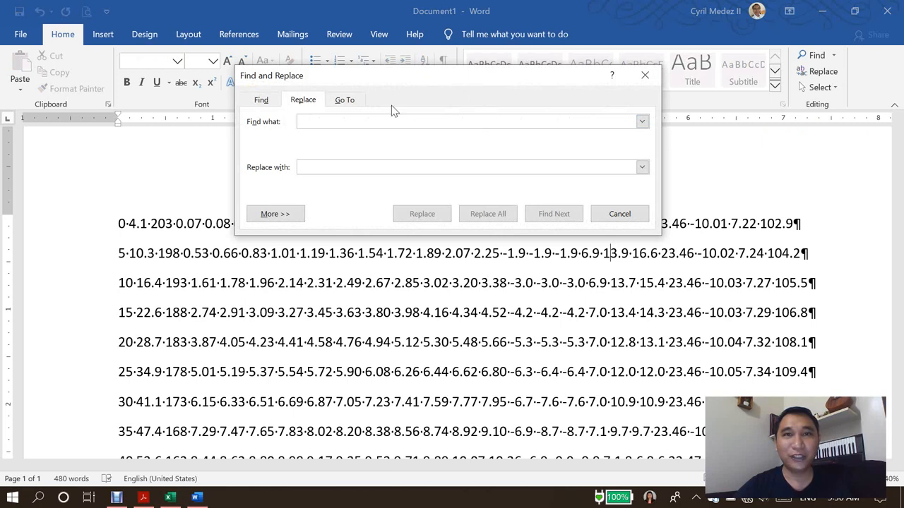
left_click(466, 121)
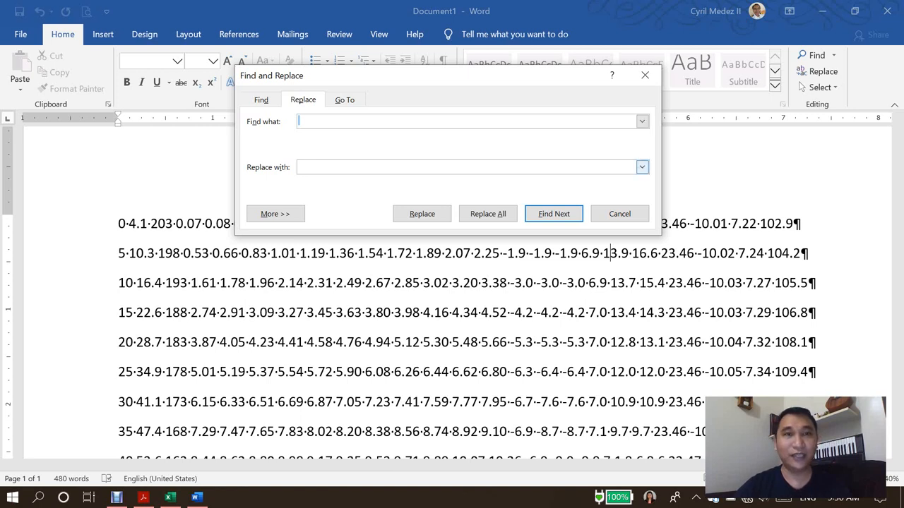
left_click(466, 167)
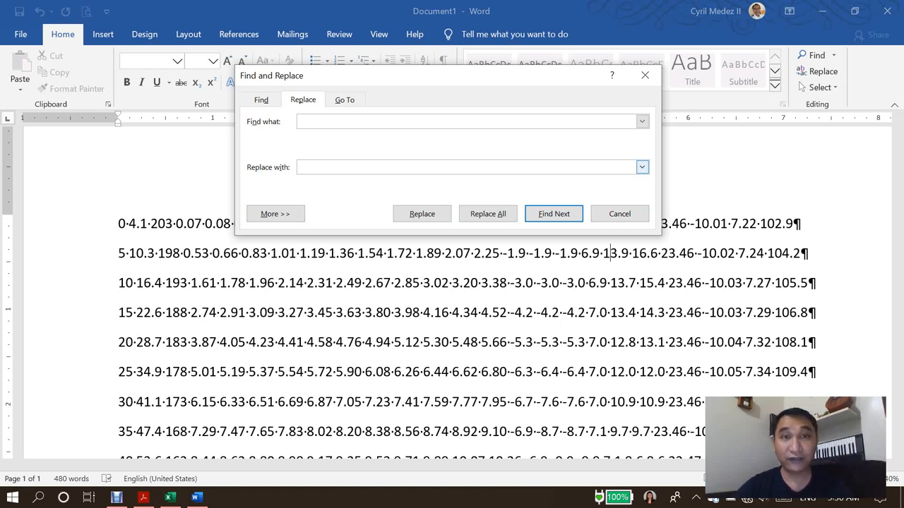
type("^")
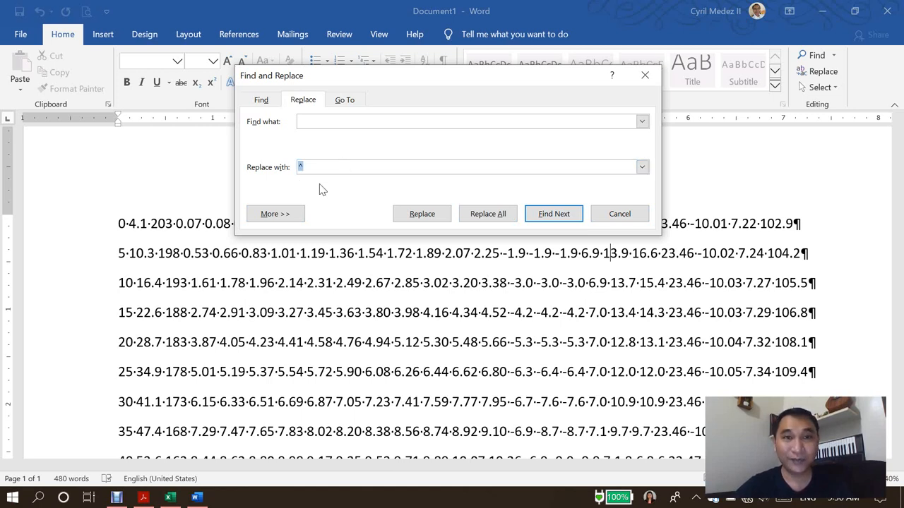
type("^p")
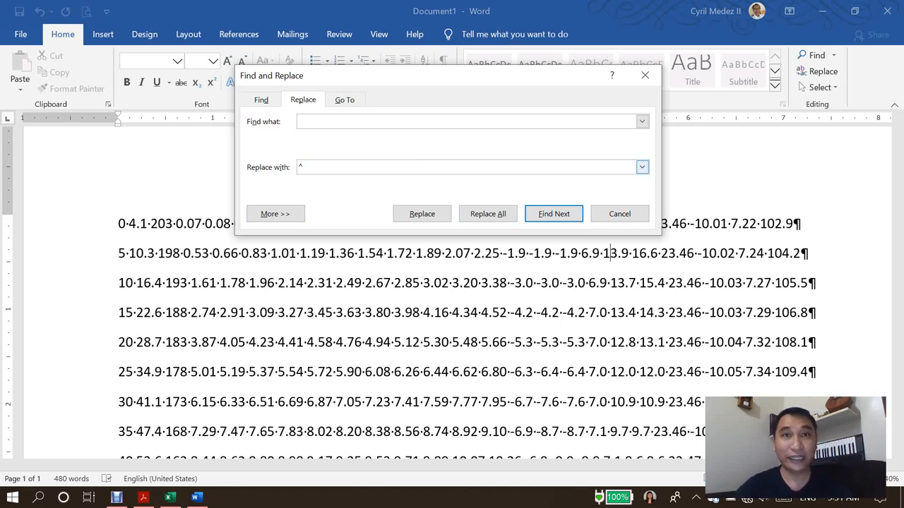
type("t")
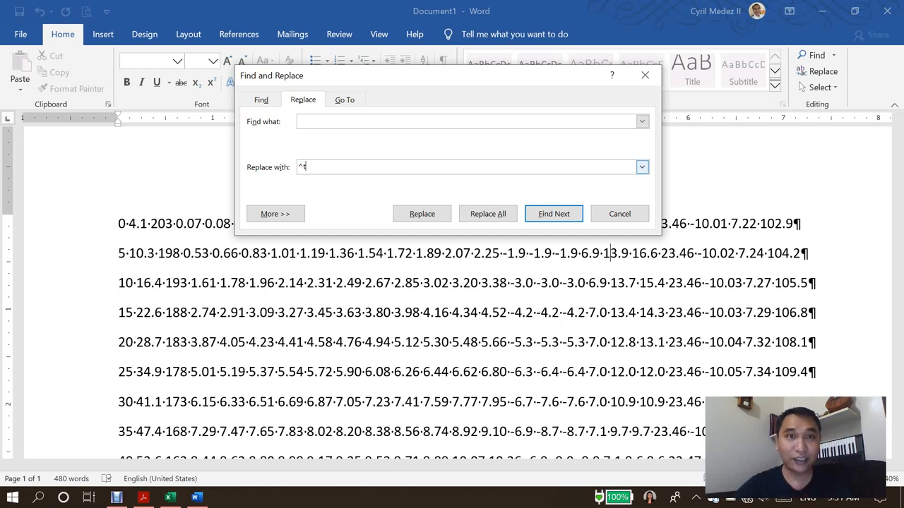
Verify the search text is a space and Replace All, turning 460 spaces into tabs
left_click(466, 121)
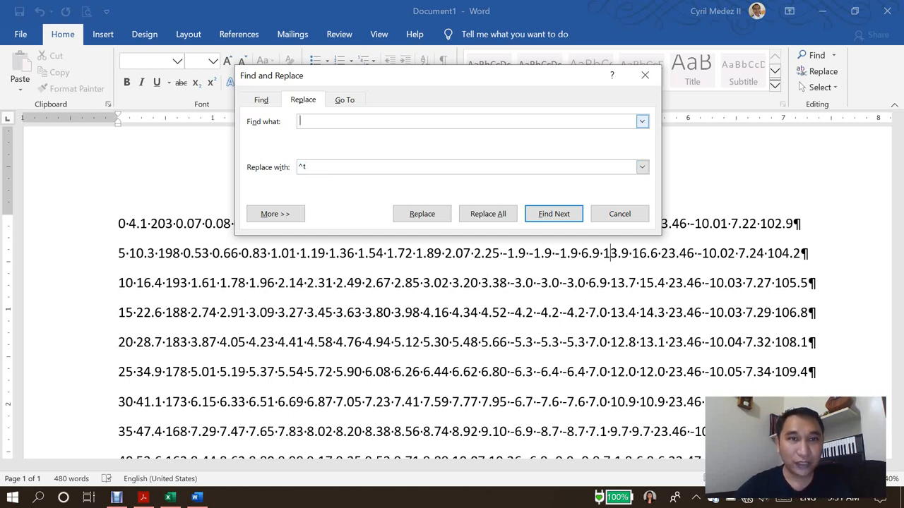
left_click(466, 167)
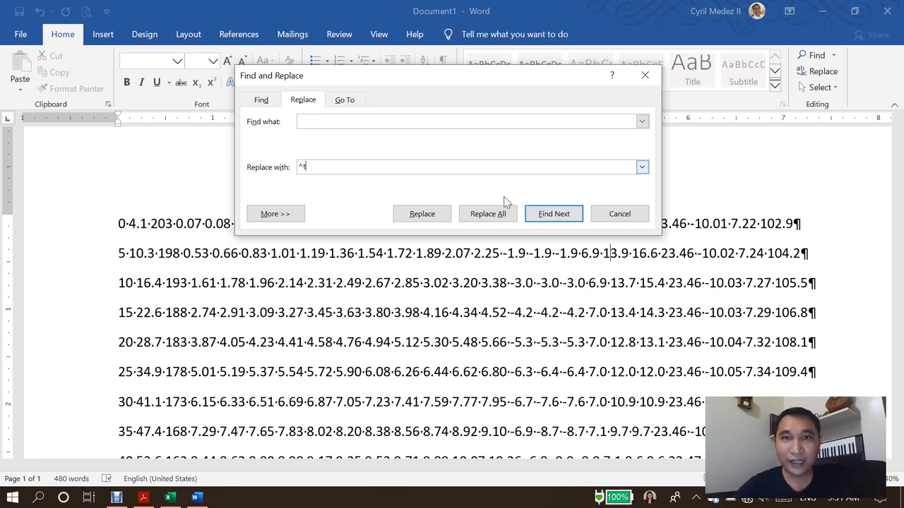
left_click(487, 214)
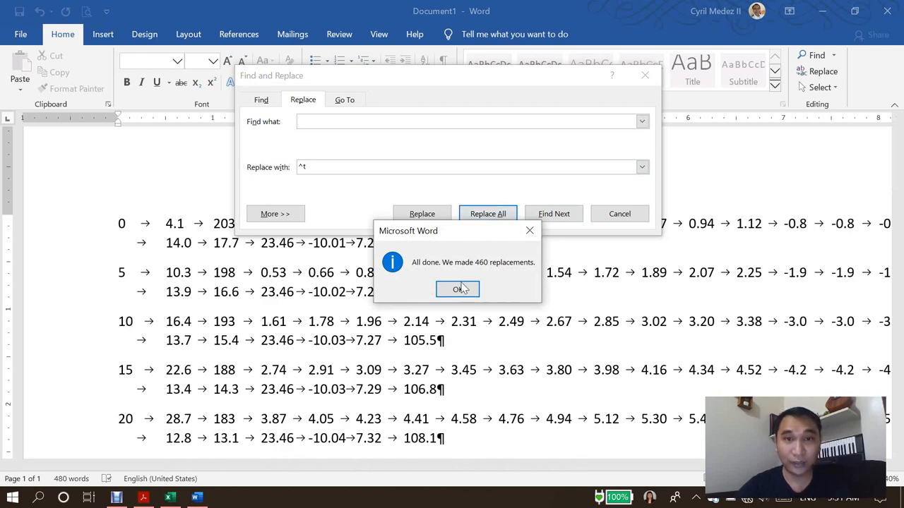
Dismiss the 460 replacements message and close Find and Replace
left_click(457, 289)
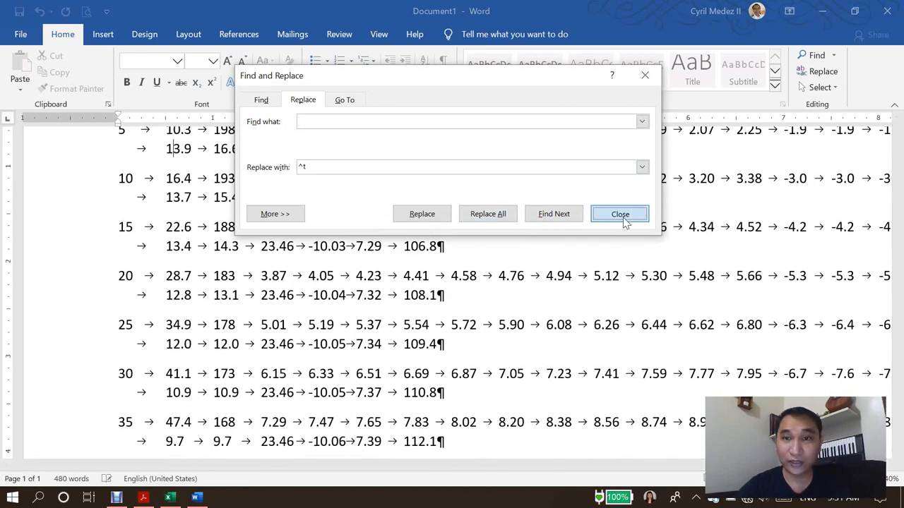
left_click(620, 214)
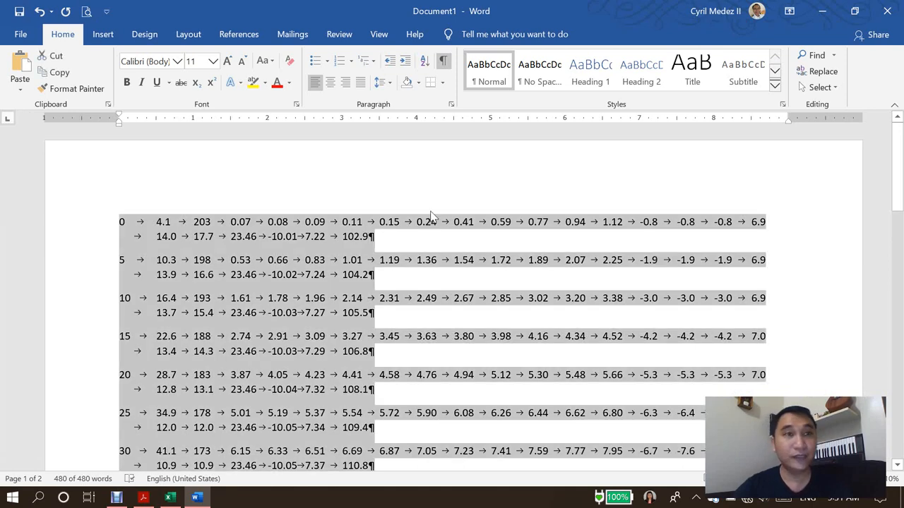
Convert the tab-separated rows into a table via Convert Text to Table, select it and copy it
left_click(103, 34)
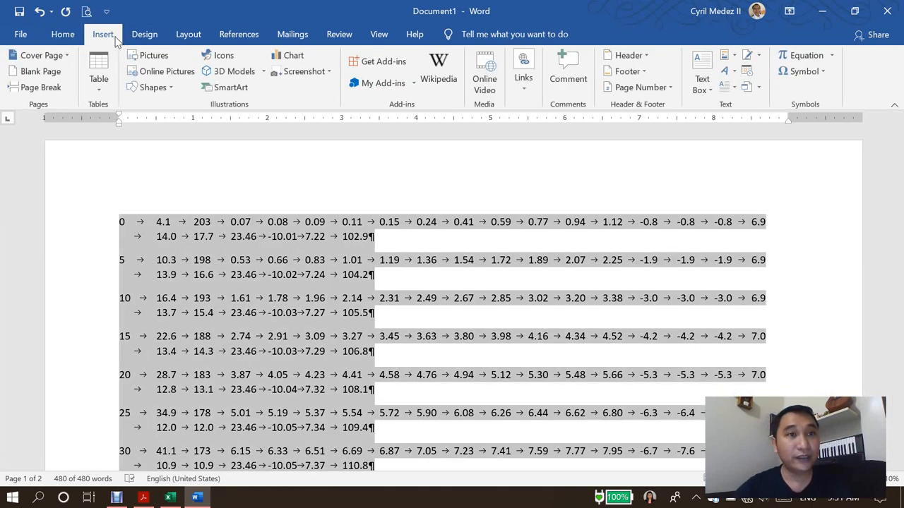
left_click(98, 70)
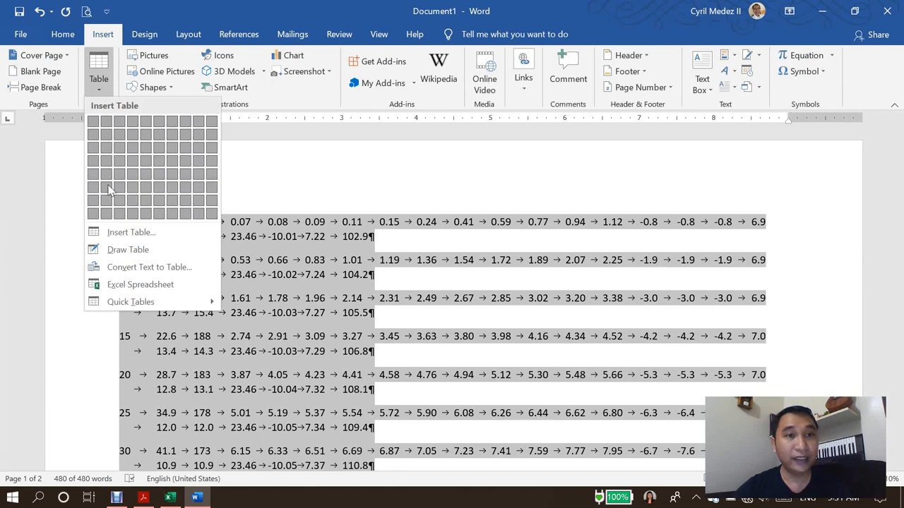
mouse_move(130, 232)
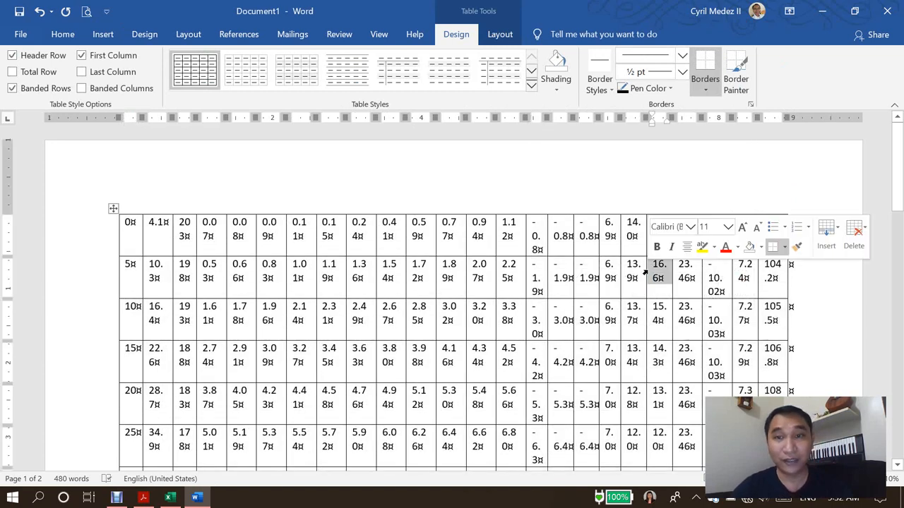
left_click(62, 33)
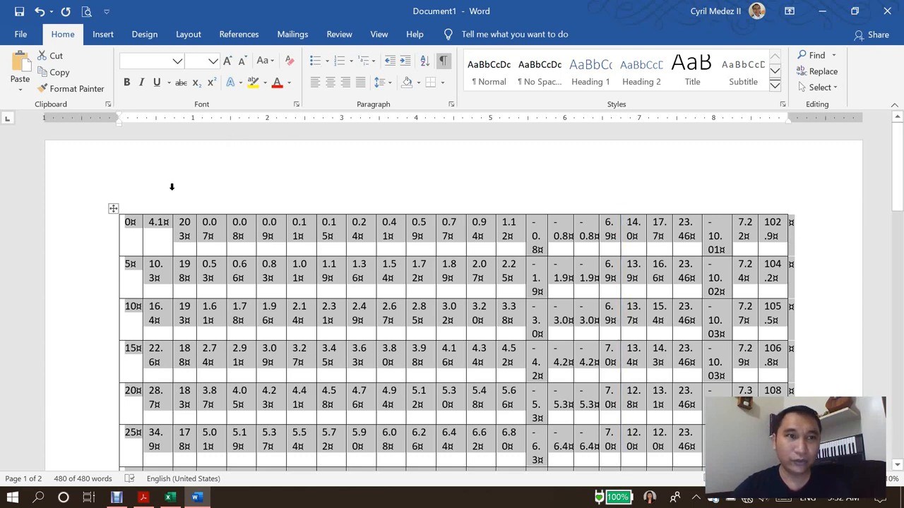
mouse_move(753, 189)
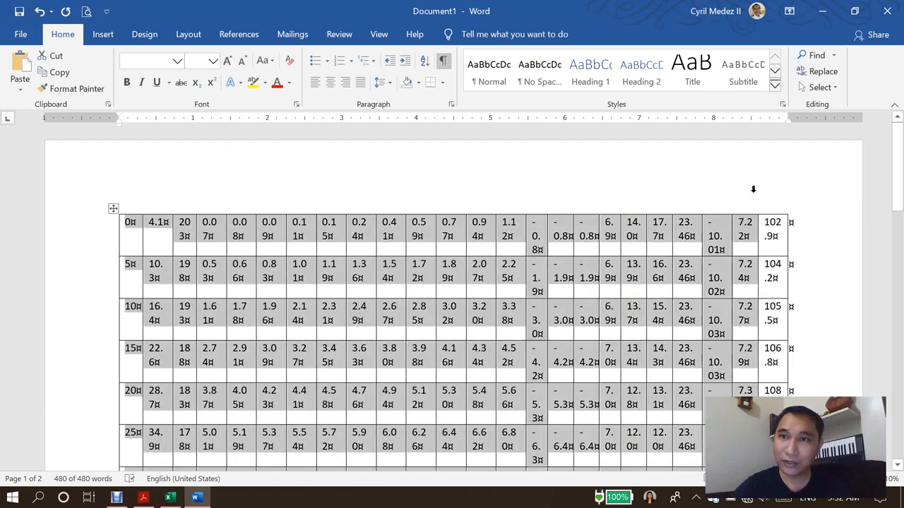
left_click(392, 235)
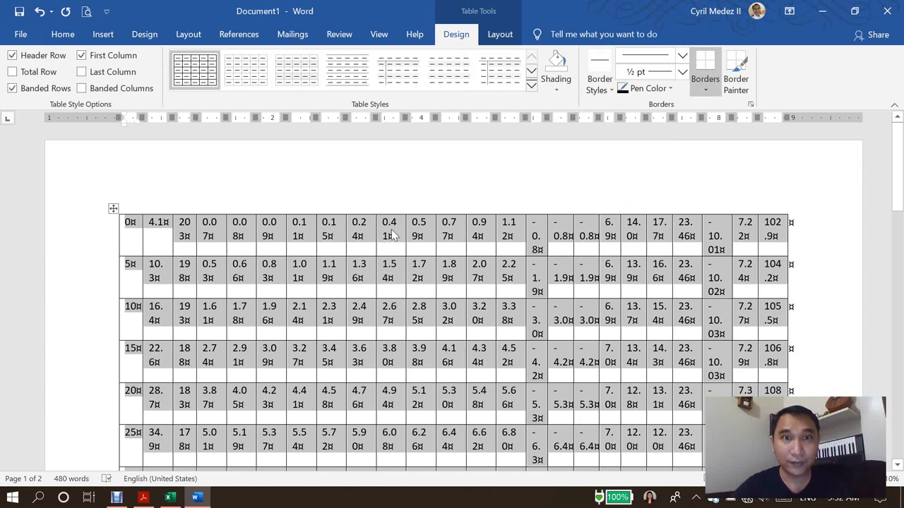
mouse_move(768, 227)
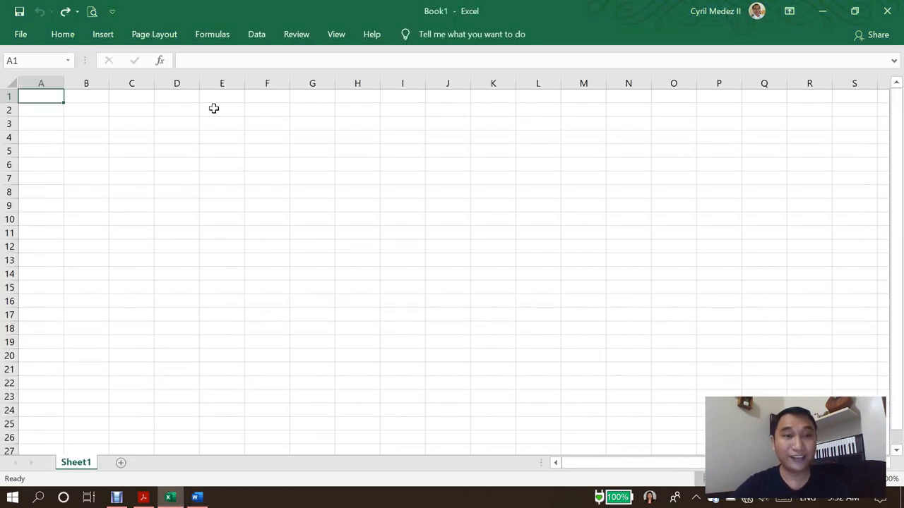
Paste the table at A1 so the 20 rows fill columns A through X, compare with the PDF and return to Word
right_click(40, 96)
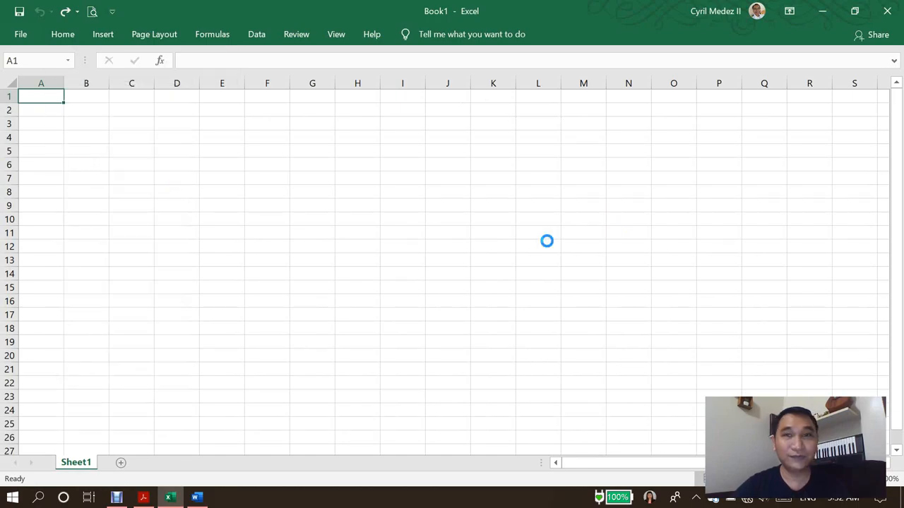
key("ctrl+v")
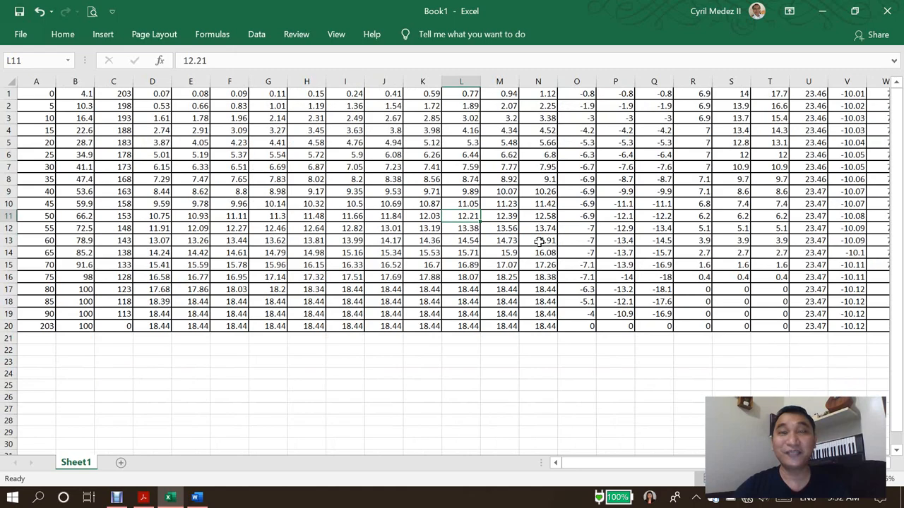
scroll("right", 3)
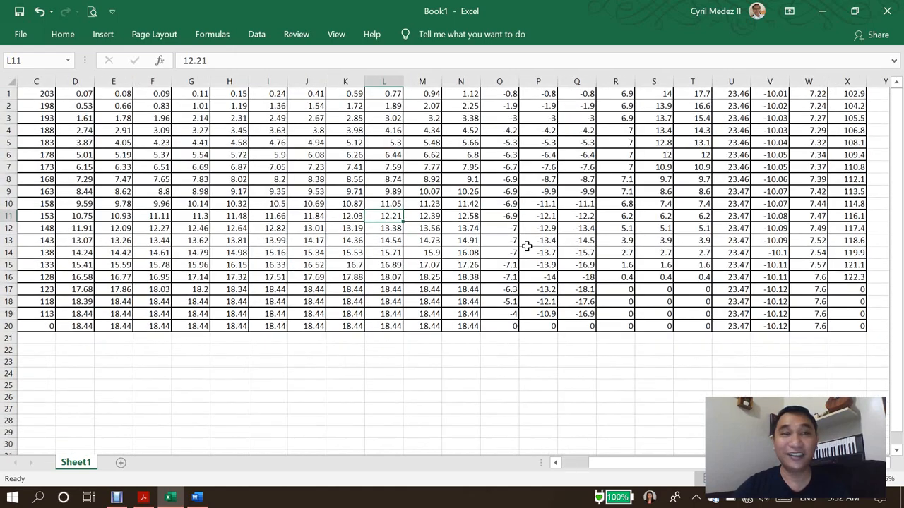
left_click(144, 498)
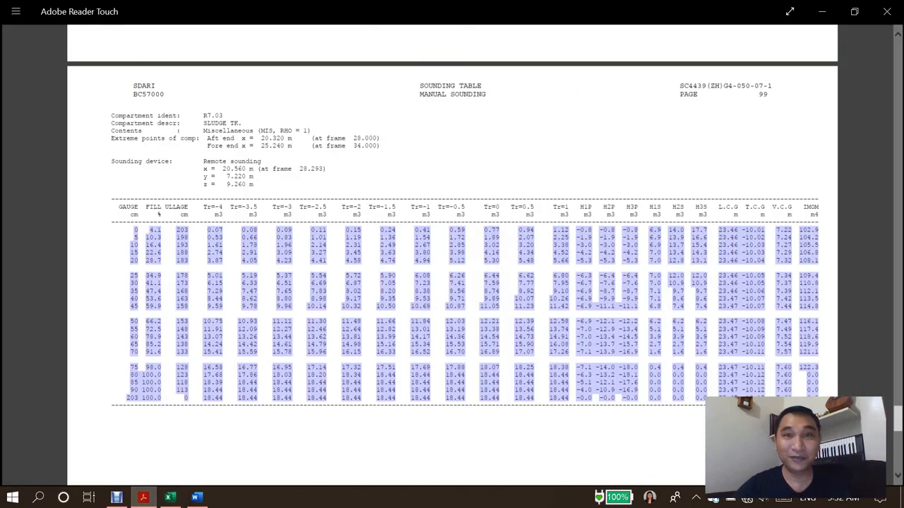
left_click(196, 498)
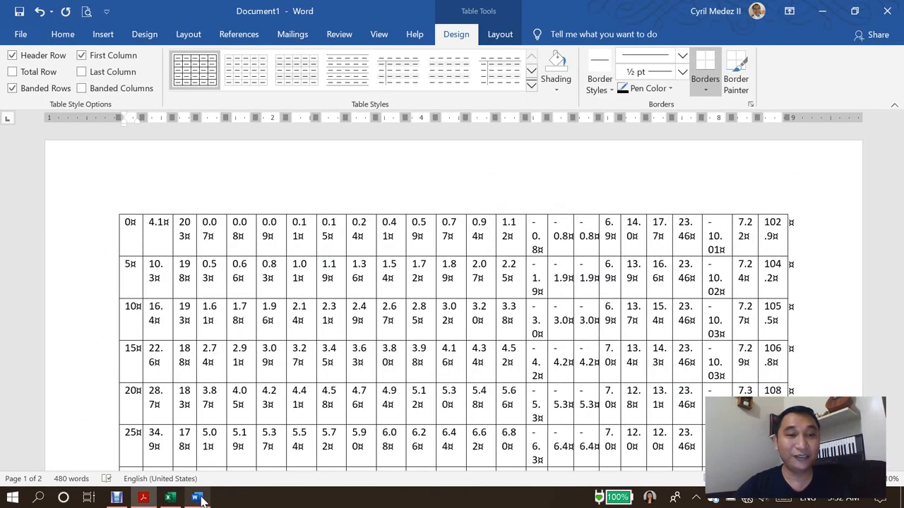